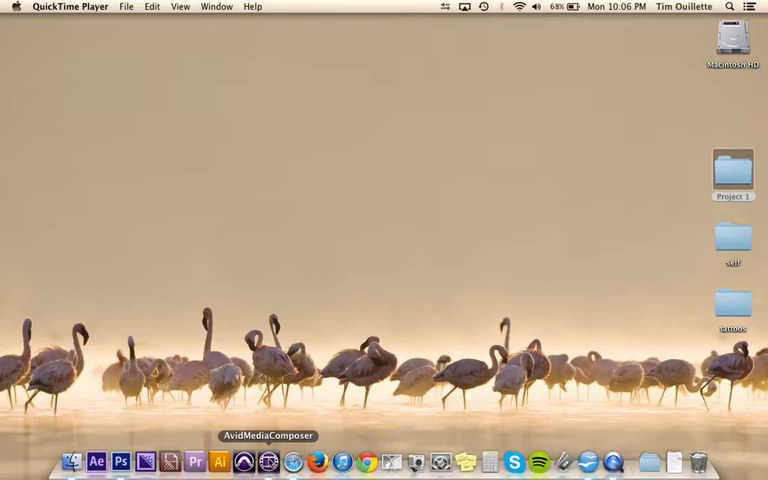
- Launch Avid Media Composer from the Dock and move the Select Project dialog up
left_click(252, 463)
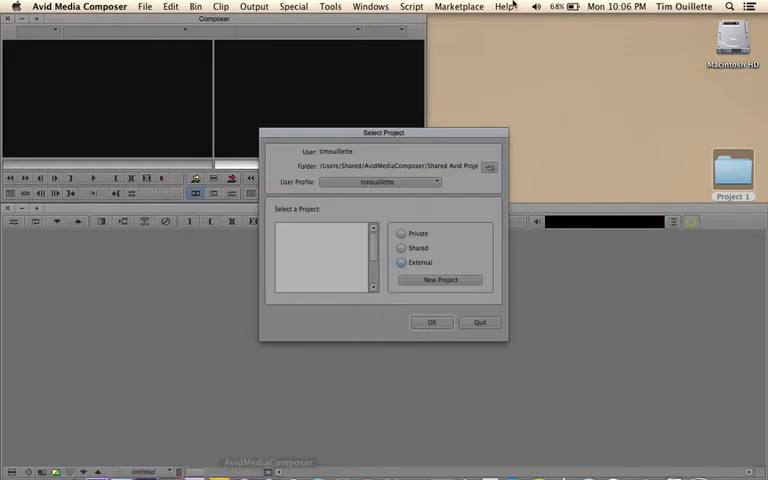
left_click_drag(382, 131, 382, 18)
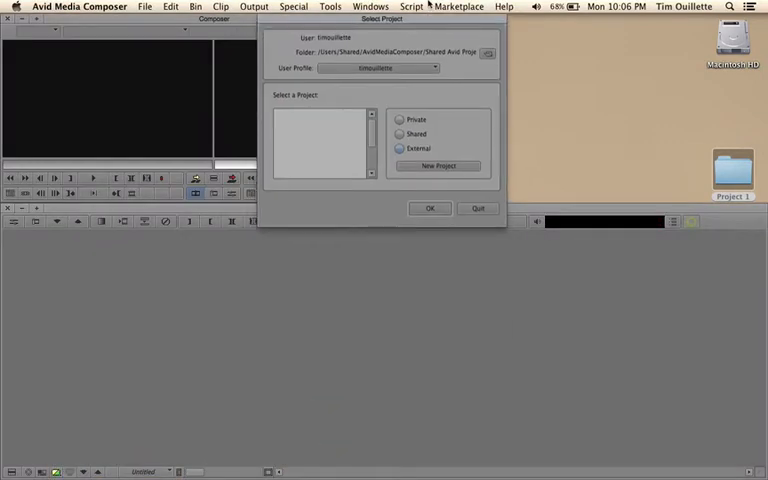
left_click(399, 148)
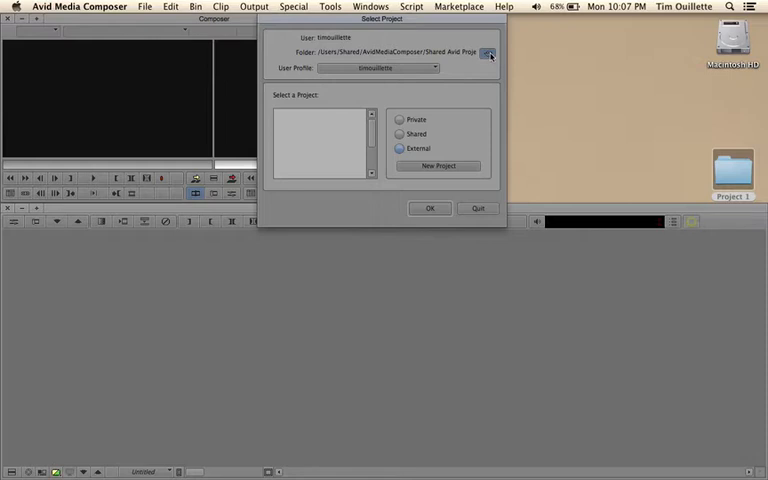
- Set the project location to the Project 1 folder on the Desktop
left_click(495, 48)
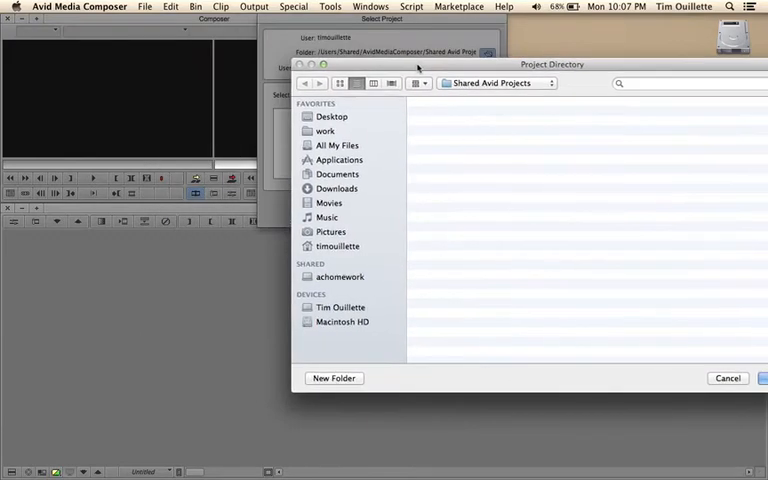
left_click(331, 116)
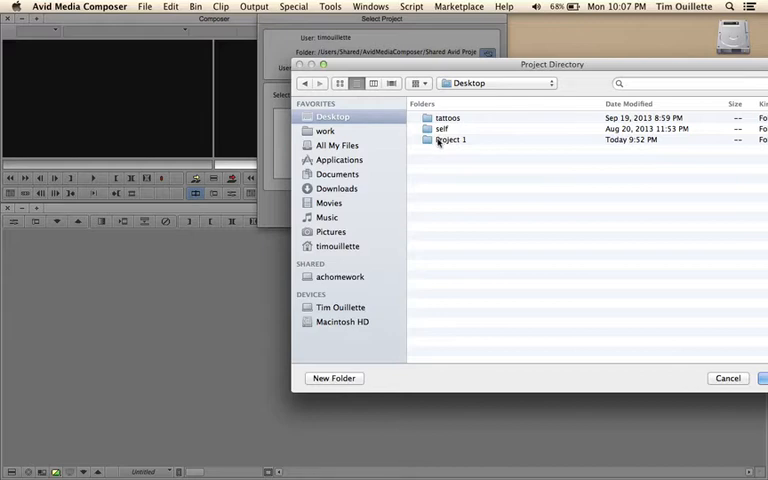
double_click(452, 139)
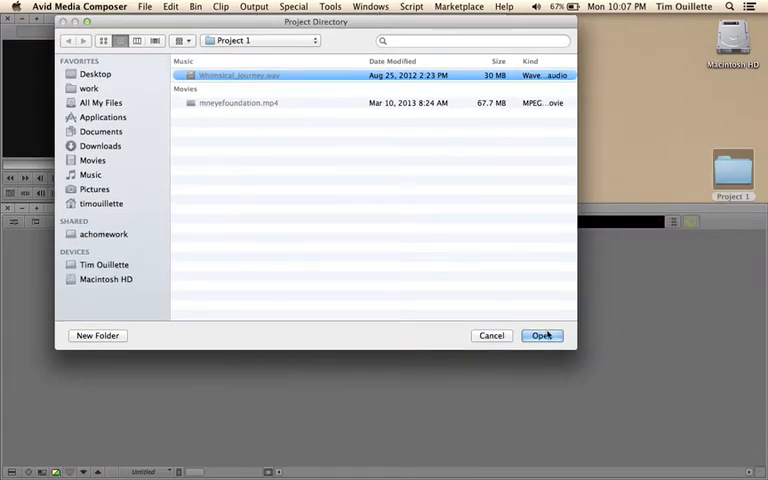
left_click(541, 335)
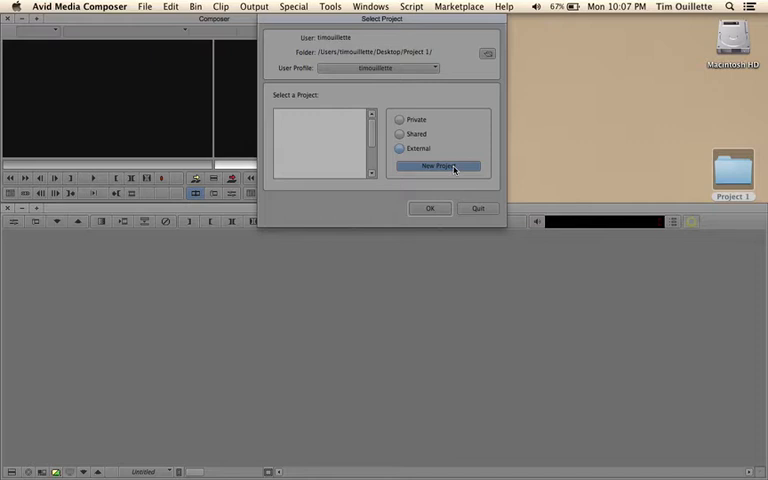
- Create a 1080p/29.97 project named 'Tim Ouillette Project 1'
left_click(437, 166)
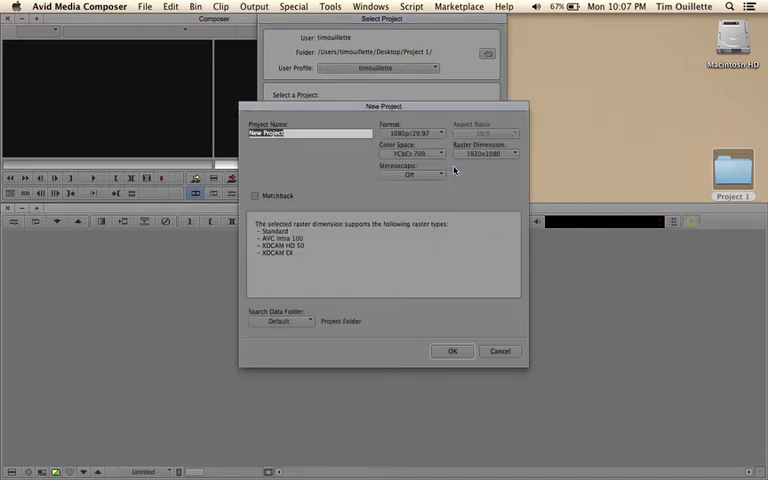
mouse_move(290, 148)
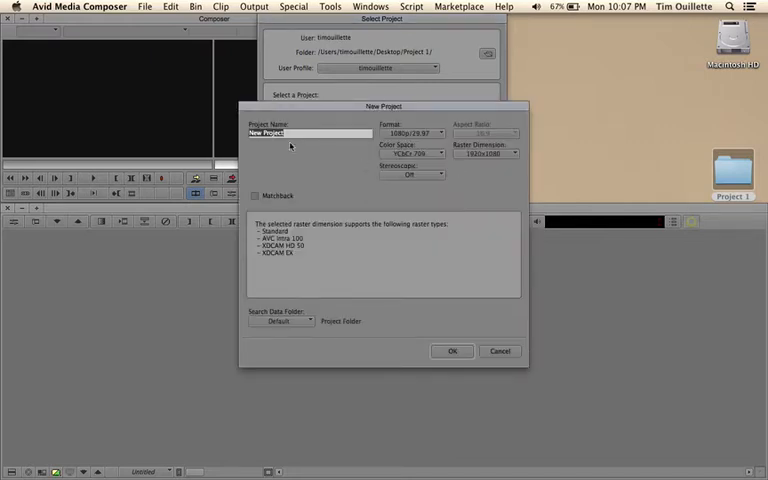
type("Tim Ouillette")
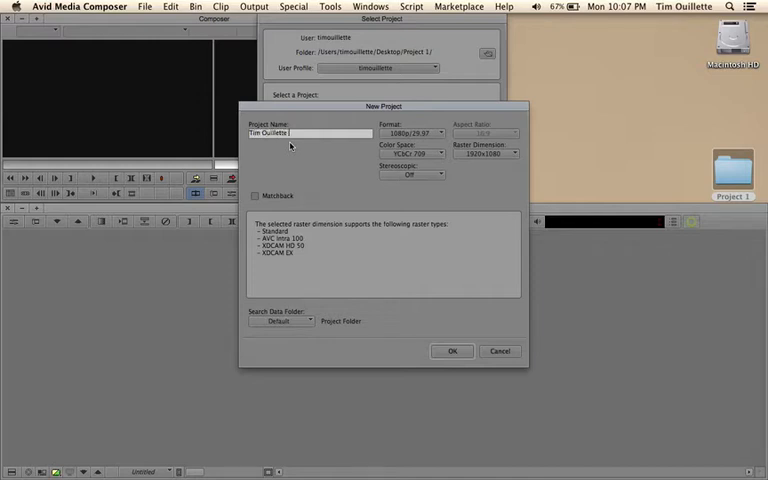
type("Project 1")
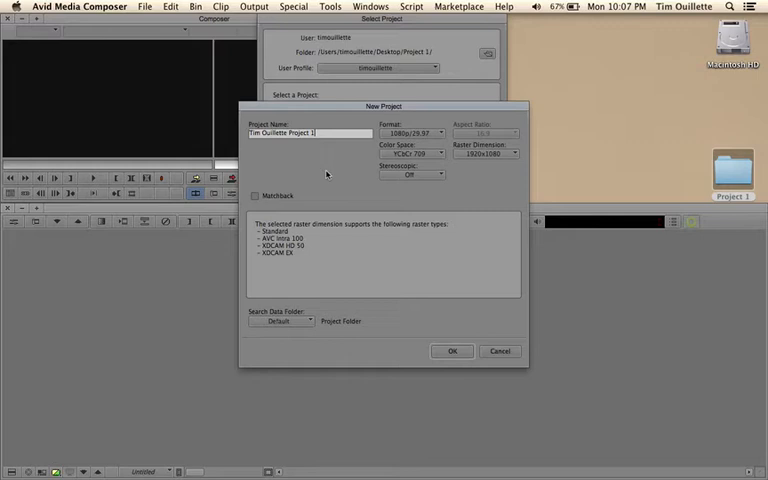
left_click(438, 132)
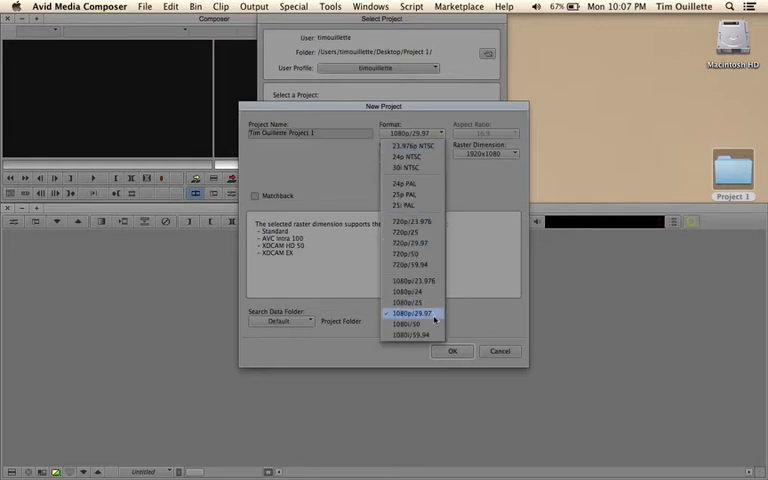
left_click(404, 313)
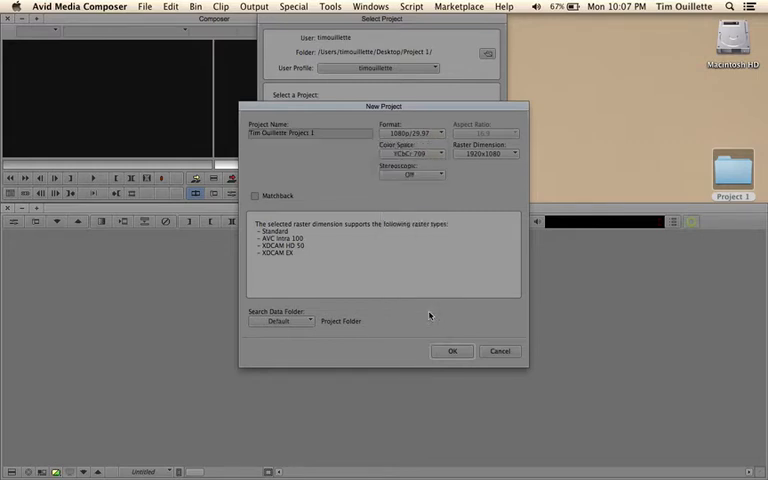
left_click(452, 351)
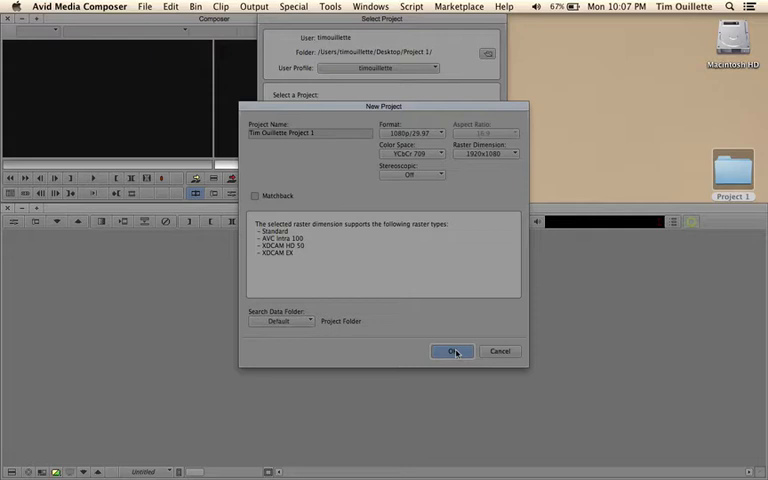
left_click(451, 351)
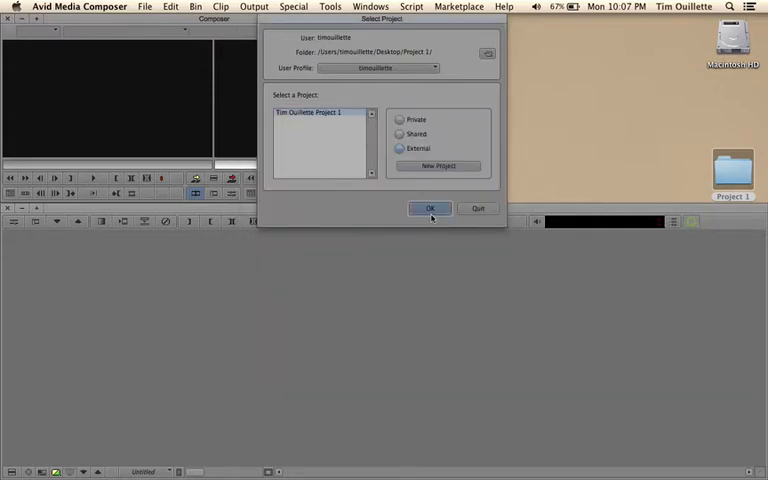
- Open Tim Ouillette Project 1 and apply the Source/Record Editing workspace
left_click(430, 208)
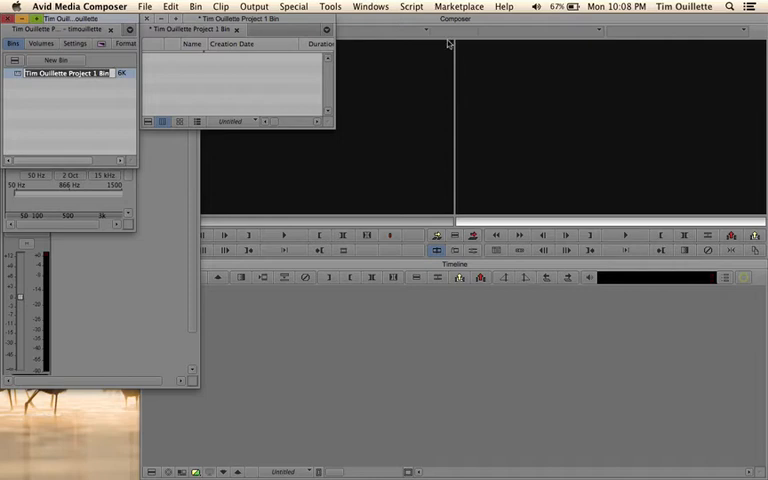
left_click(368, 7)
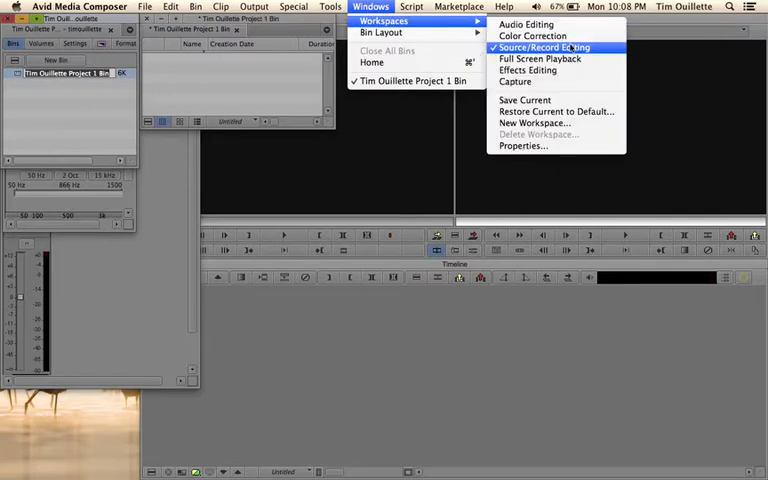
left_click(550, 47)
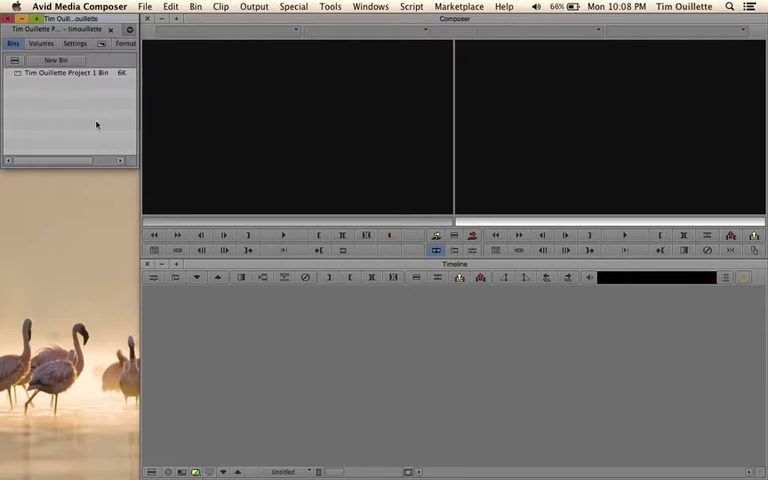
mouse_move(244, 131)
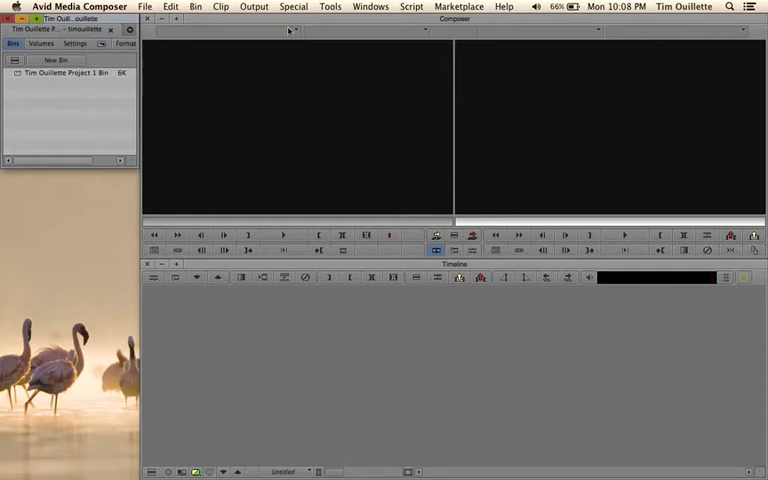
mouse_move(317, 122)
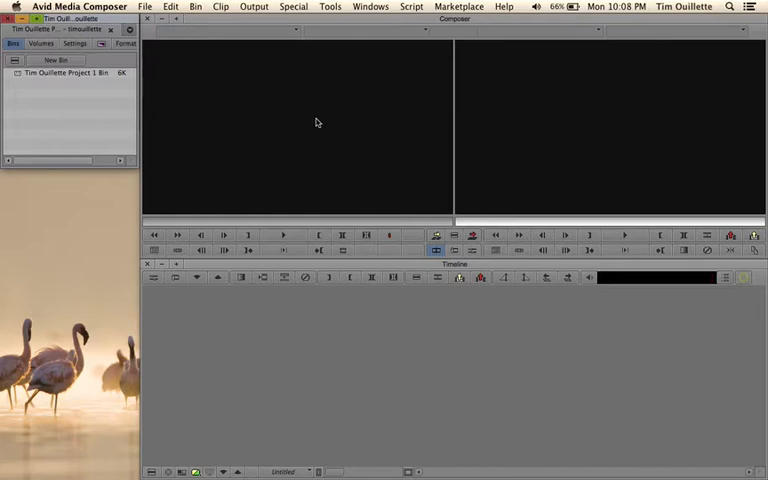
mouse_move(607, 97)
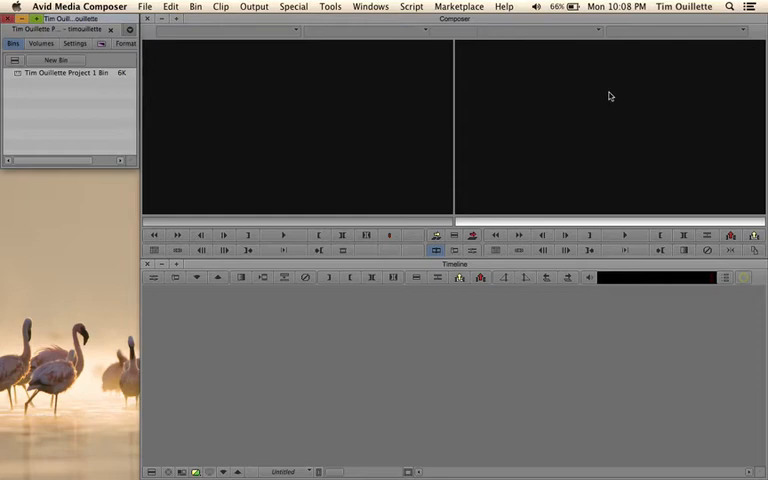
mouse_move(279, 303)
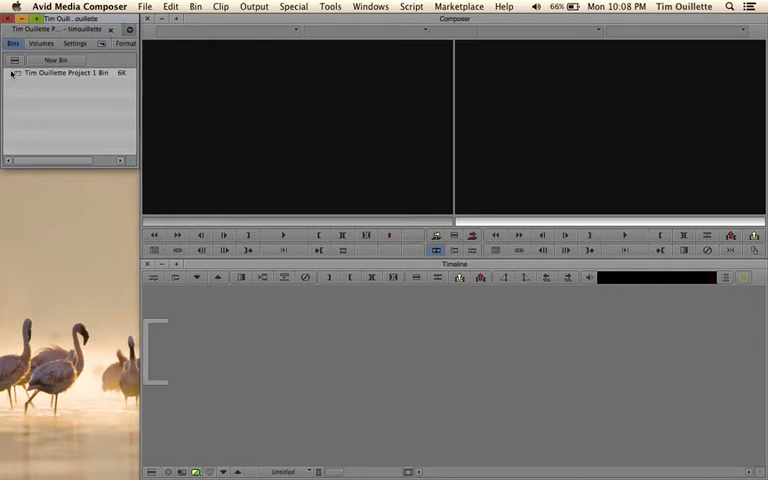
- Open the empty Tim Ouillette Project 1 Bin in its own window
double_click(55, 76)
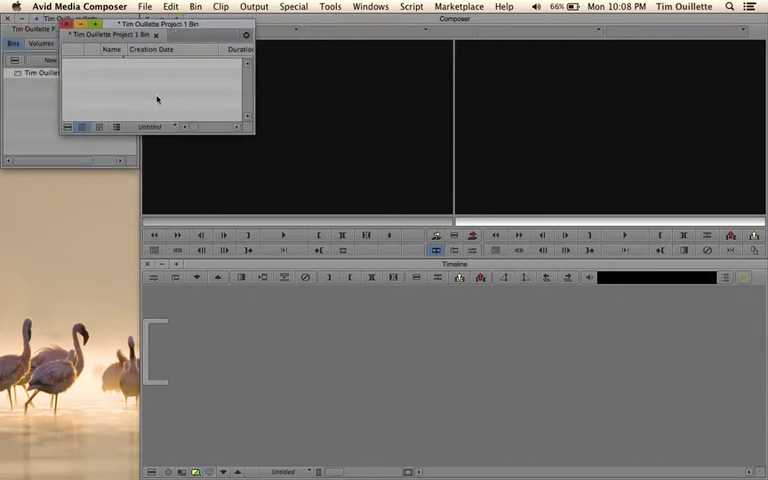
left_click(147, 9)
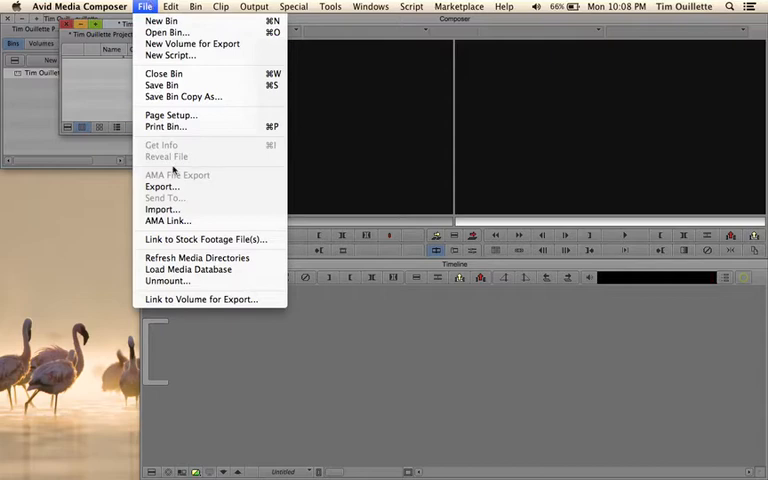
mouse_move(100, 95)
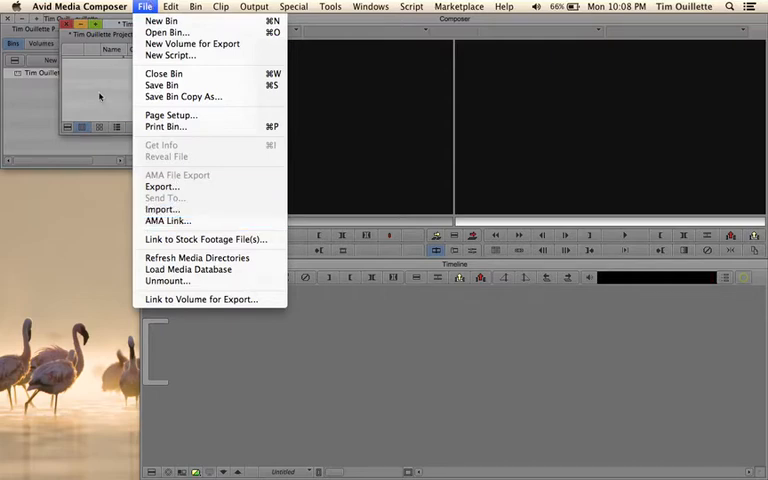
mouse_move(161, 210)
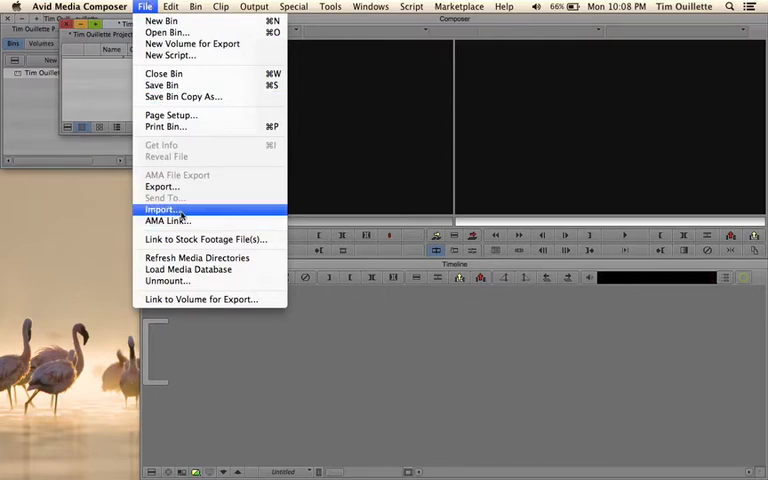
mouse_move(168, 220)
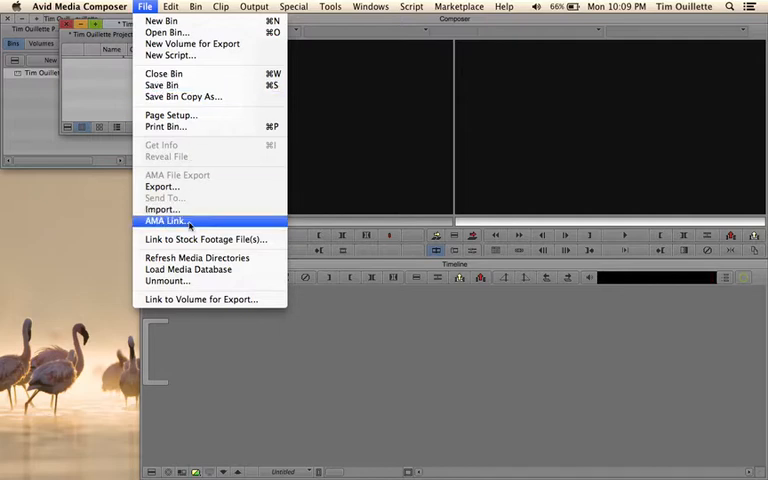
- AMA link Whimsical_Journey.wav and mneyefoundation.mp4 from Desktop > Project 1 into the bin
left_click(164, 221)
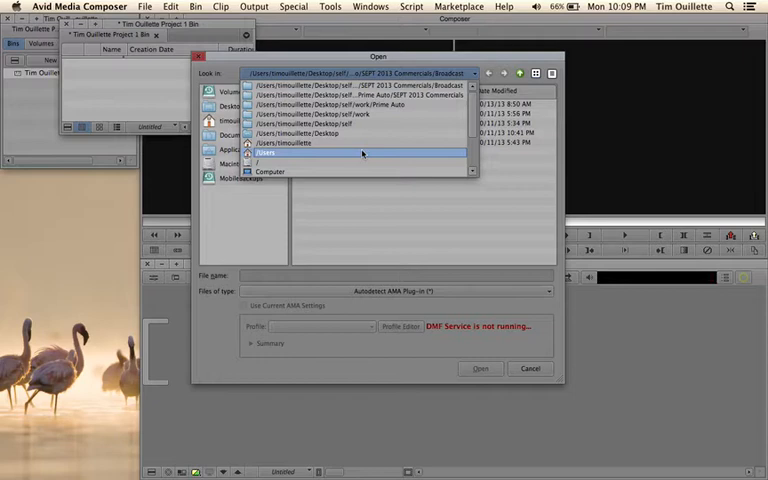
left_click(300, 133)
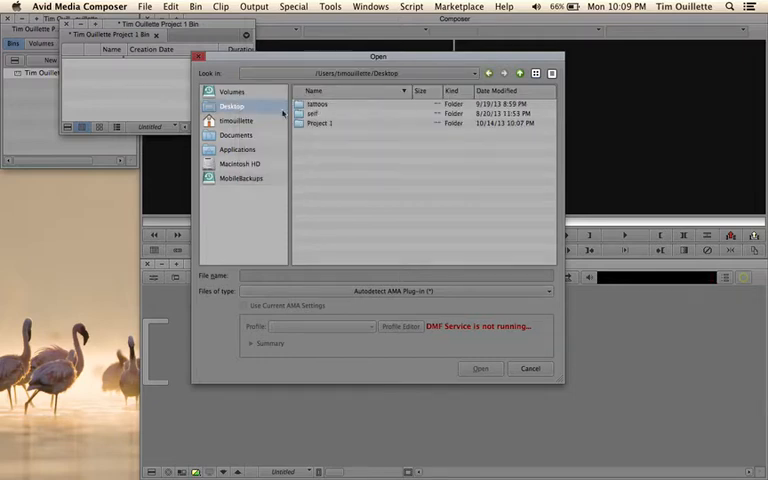
left_click(322, 123)
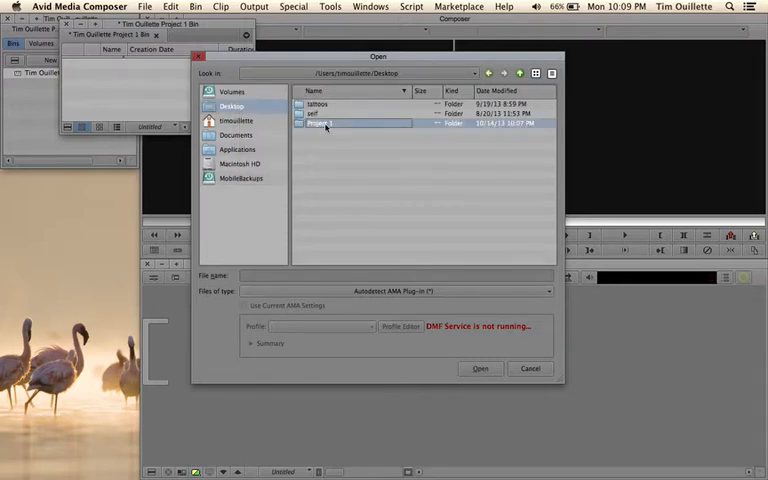
double_click(320, 123)
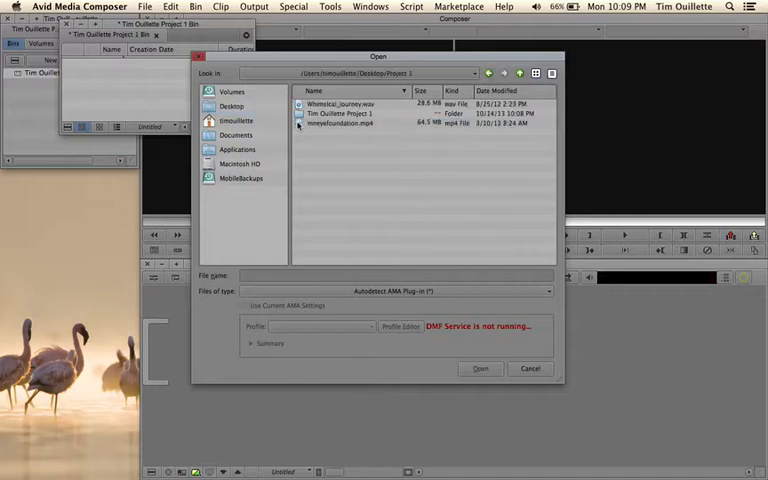
left_click(340, 104)
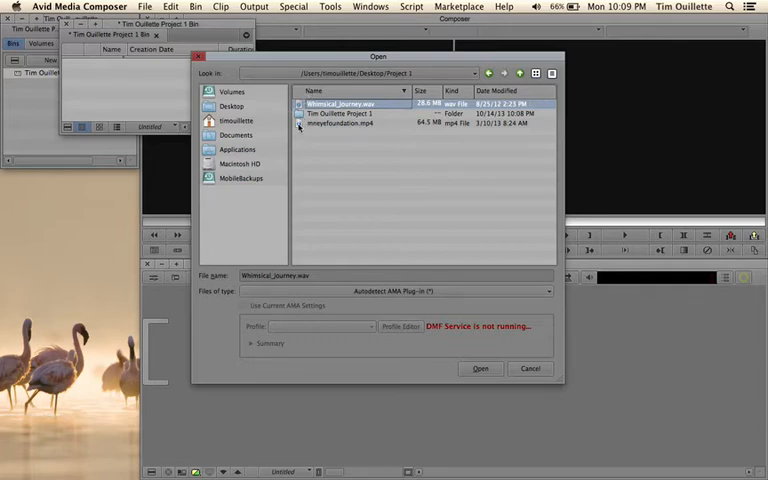
left_click(345, 123)
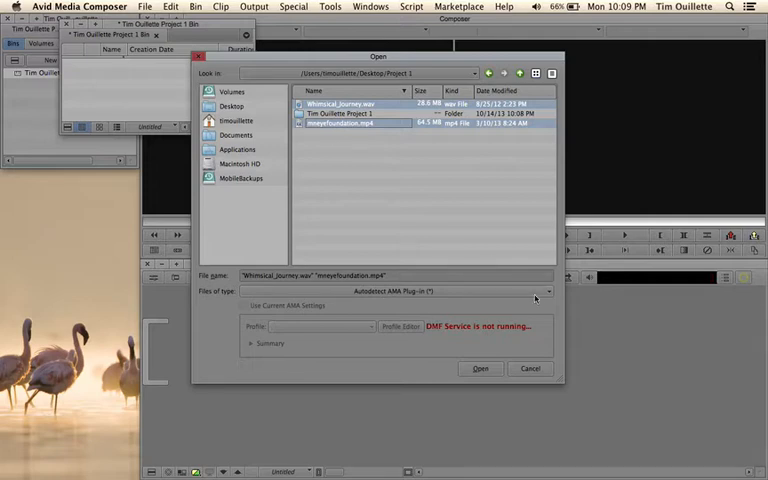
left_click(480, 369)
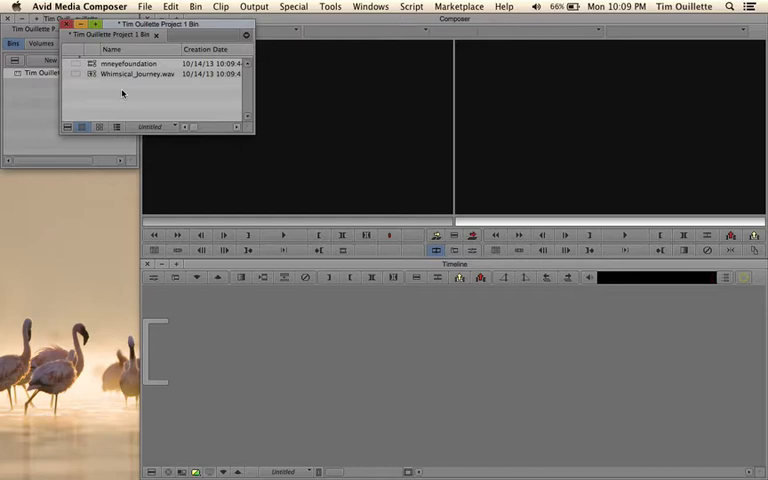
- Load the 18:01 mneyefoundation clip into the Source monitor
left_click(115, 63)
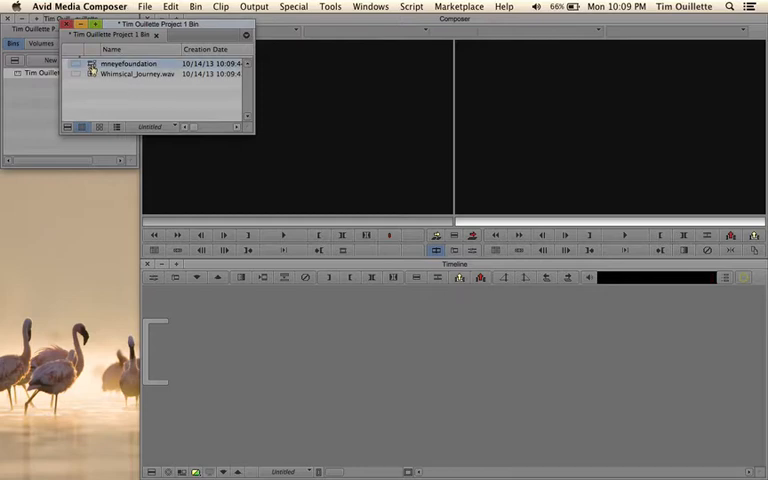
left_click(130, 77)
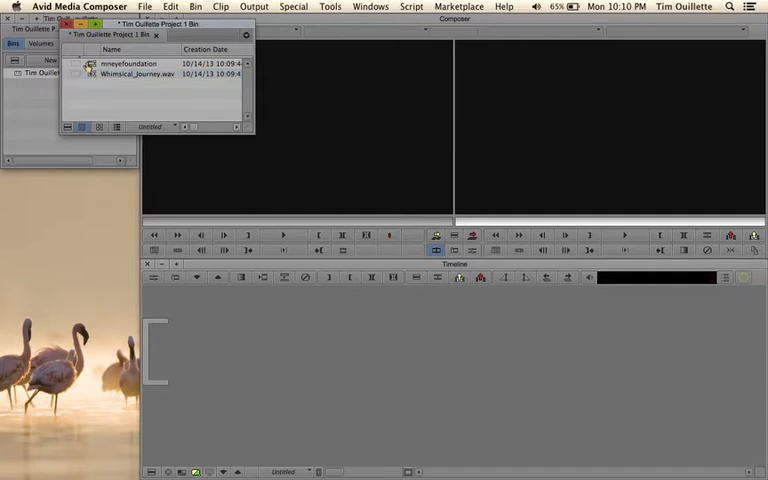
left_click(128, 63)
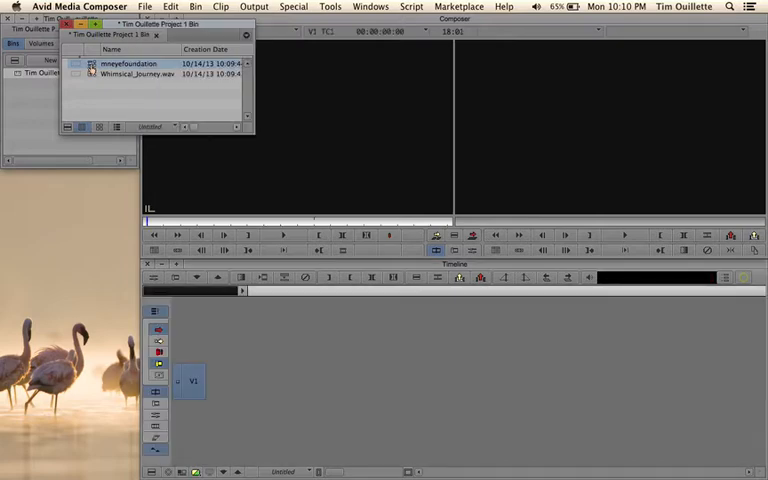
- Splice the mneyefoundation clip into a new Untitled Sequence.01
double_click(118, 62)
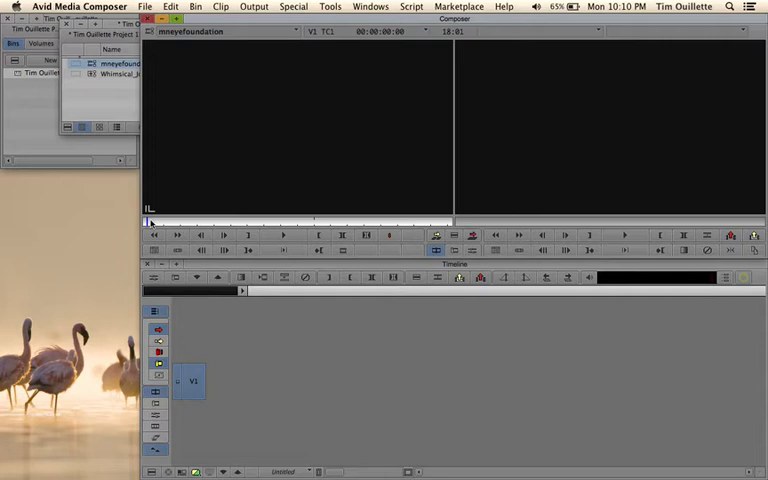
mouse_move(133, 222)
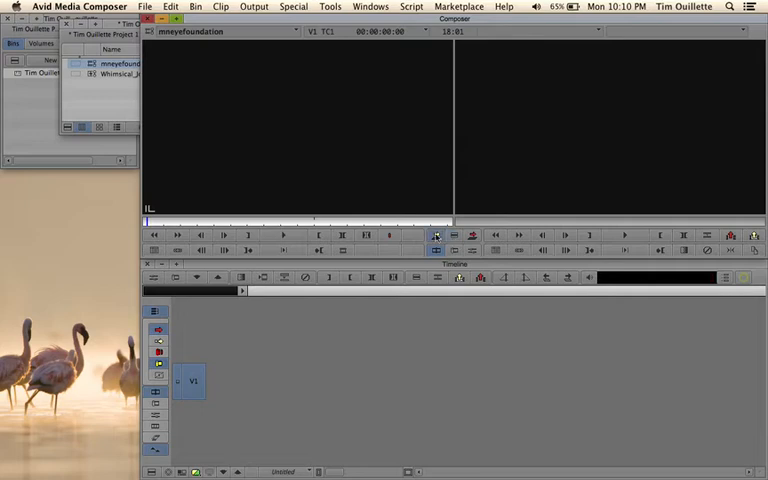
mouse_move(435, 236)
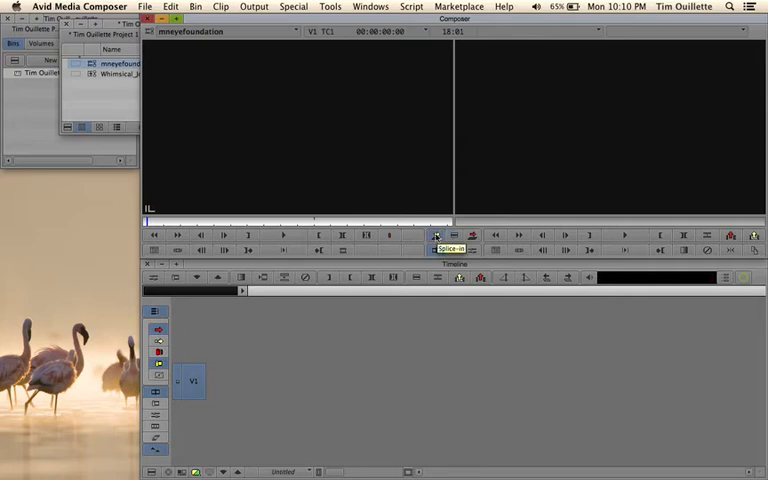
left_click(434, 235)
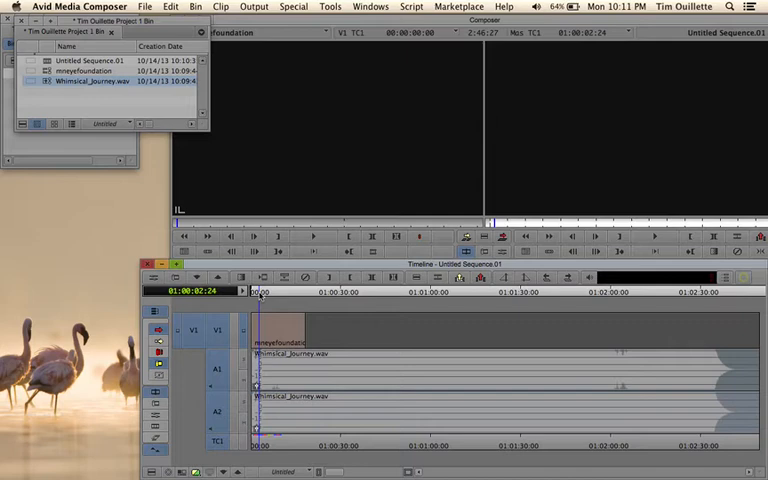
- Jump to the beginning of the sequence
left_click(297, 291)
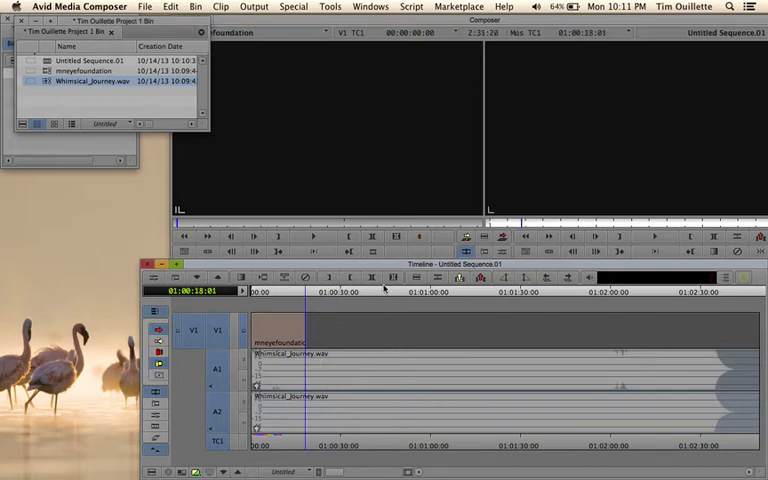
mouse_move(442, 278)
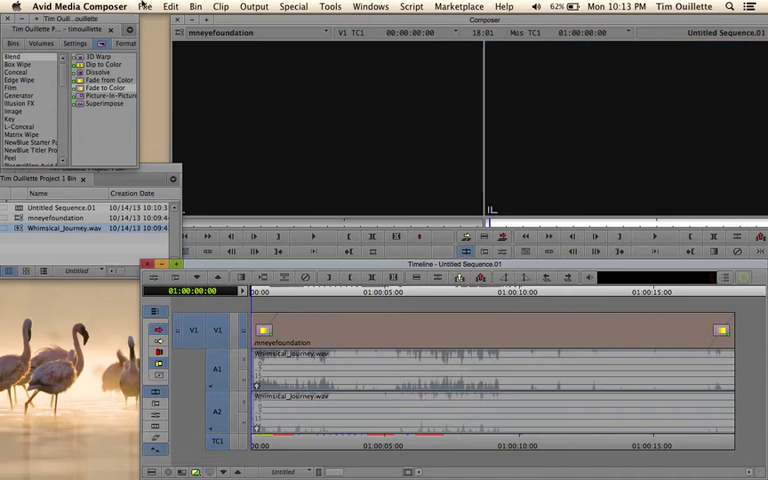
- Export Untitled Sequence.01 using the Send To QT Movie preset and show its options
left_click(143, 8)
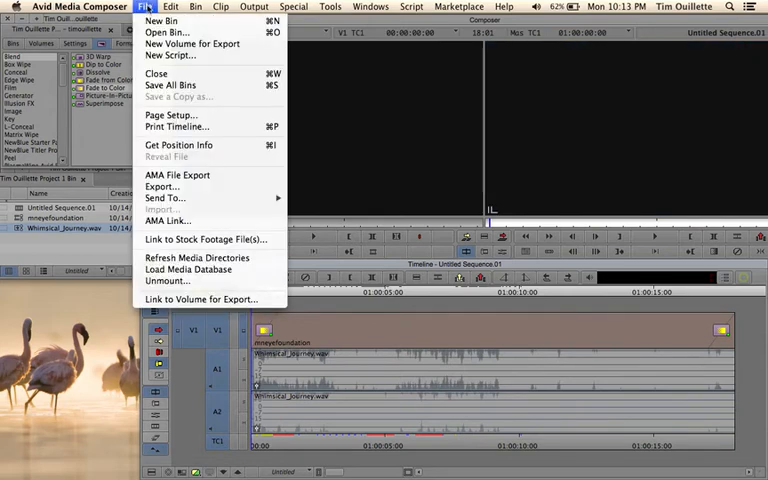
left_click(162, 186)
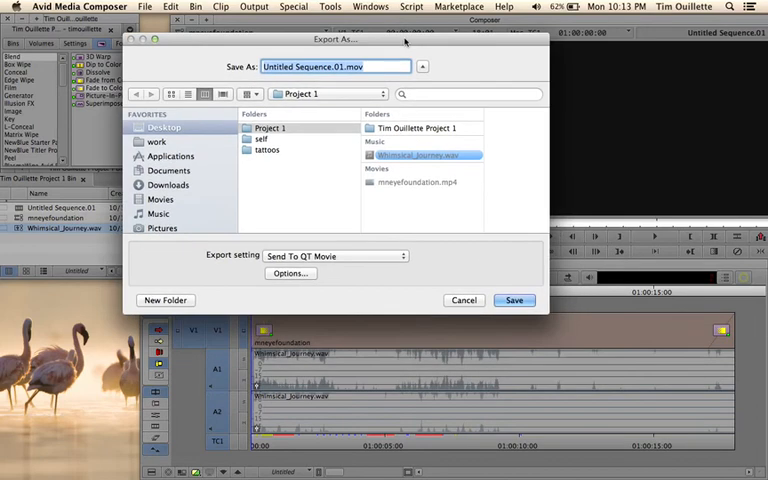
left_click(335, 255)
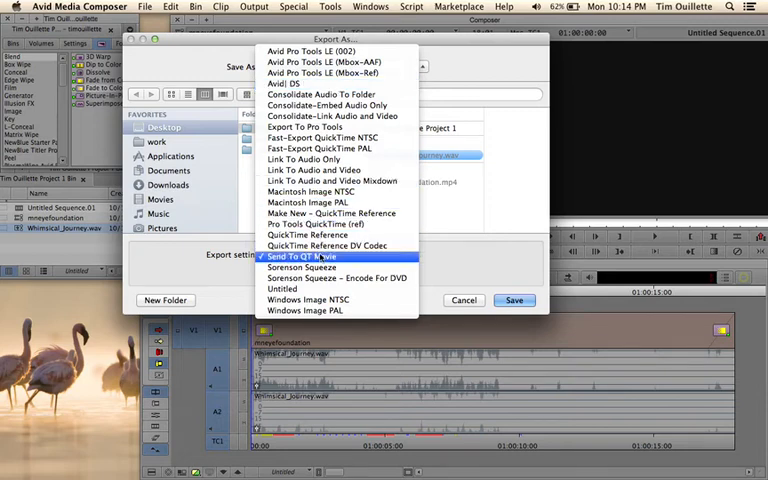
left_click(300, 255)
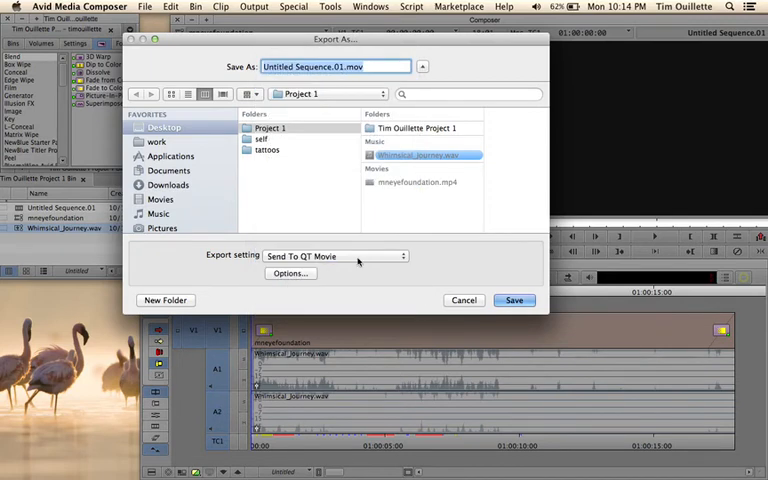
mouse_move(361, 273)
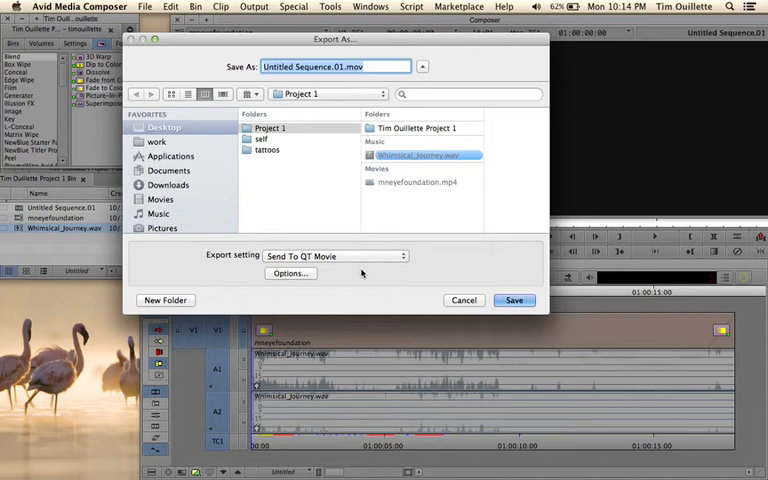
left_click(290, 273)
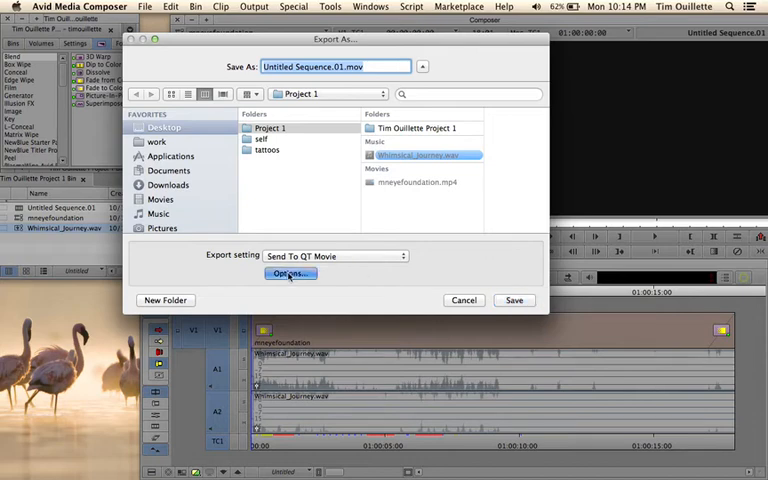
left_click(290, 273)
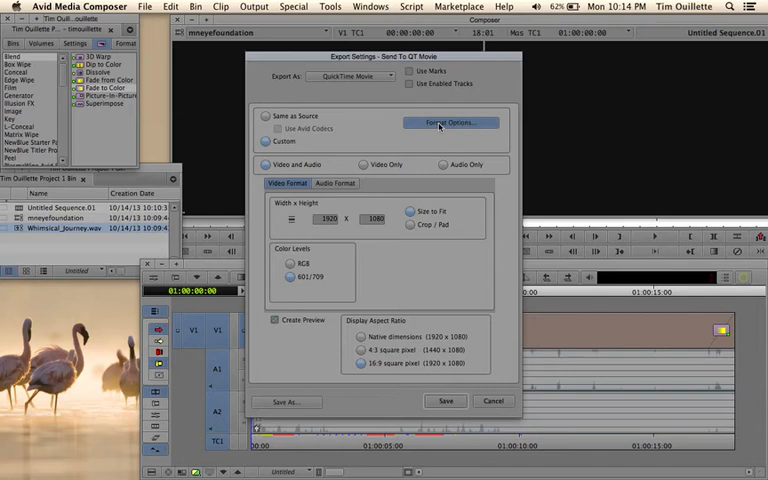
- Set the QuickTime video compression to H.264 at High quality, multi-pass, keyframes every 24 frames
left_click(450, 122)
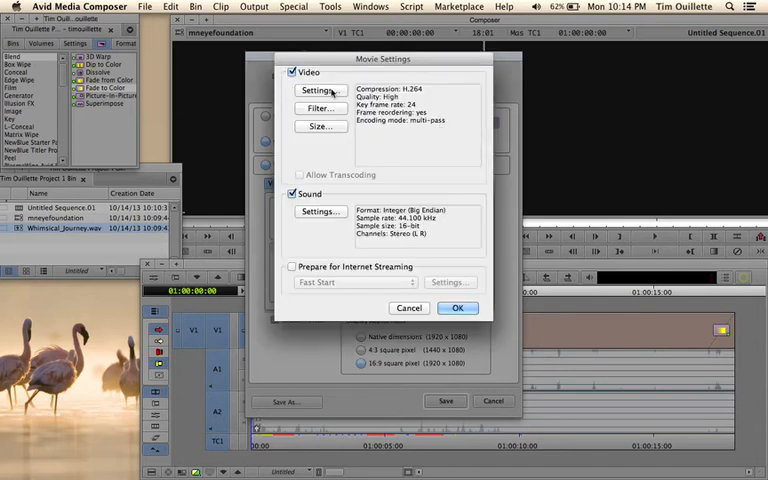
left_click(317, 90)
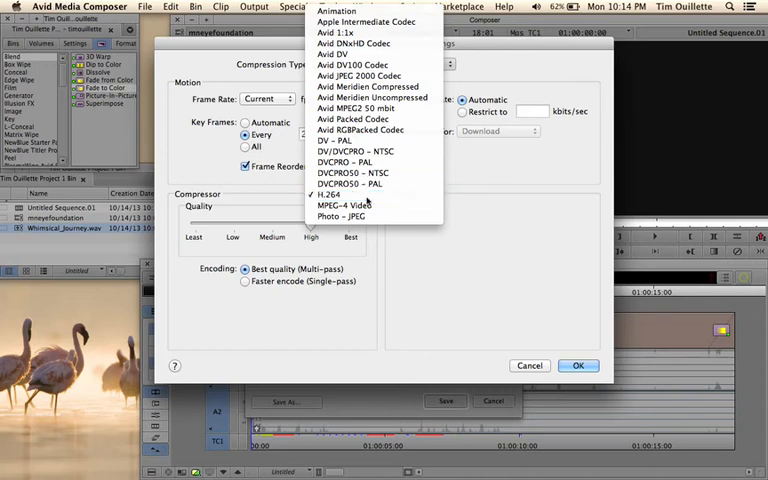
left_click(330, 193)
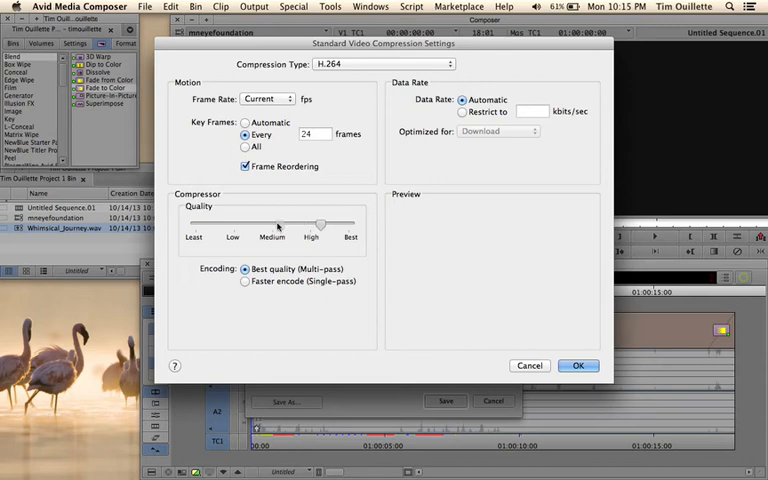
mouse_move(298, 231)
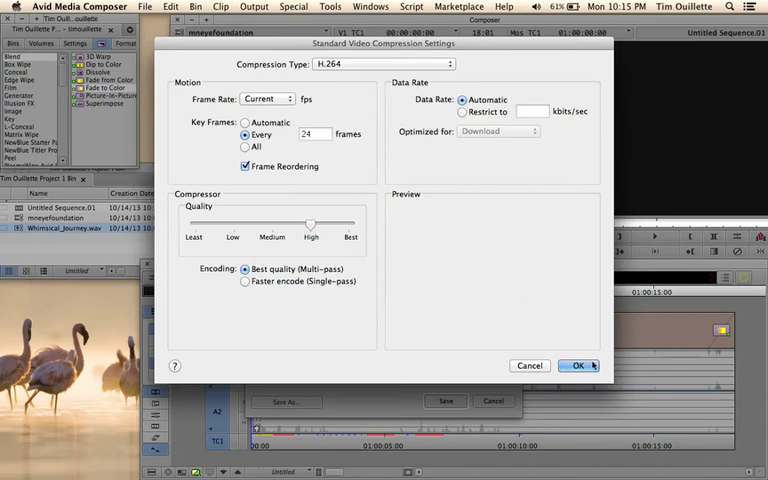
left_click(579, 365)
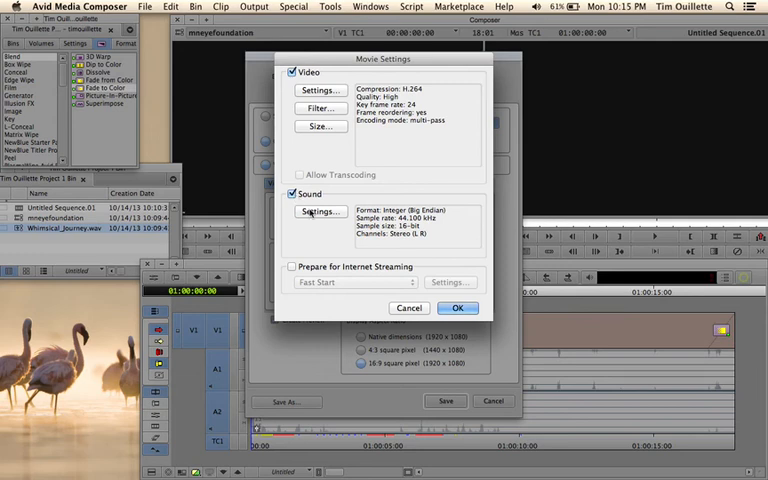
- Keep sound as Linear PCM stereo 16-bit 44.1 kHz and accept the movie settings
left_click(319, 211)
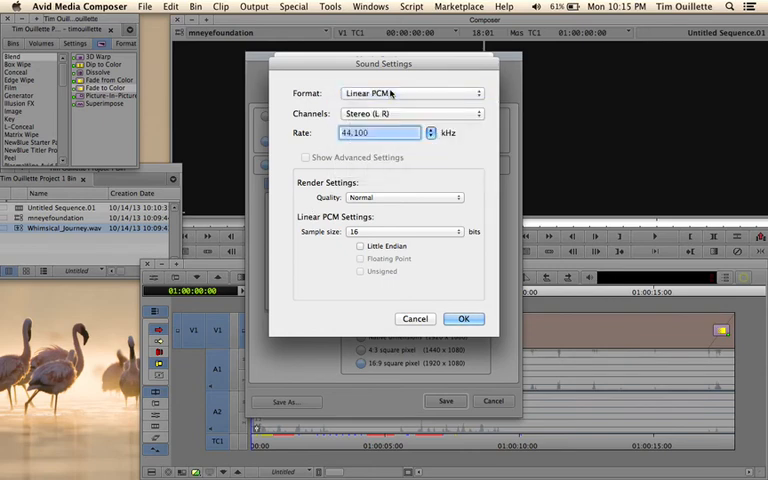
left_click(408, 92)
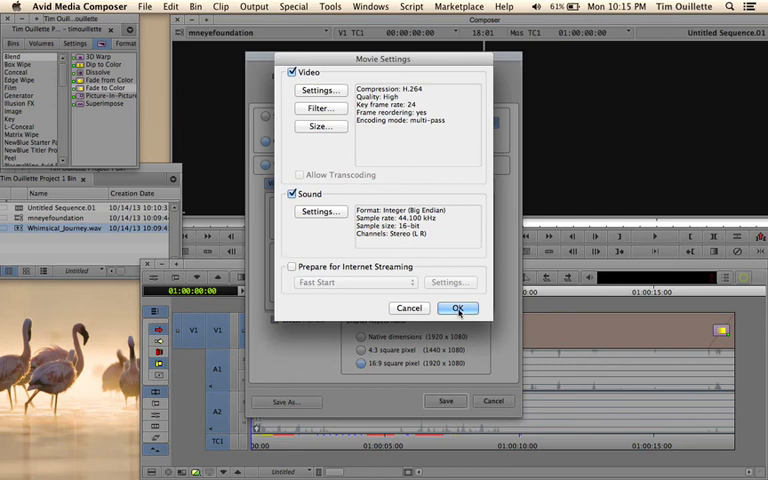
left_click(457, 307)
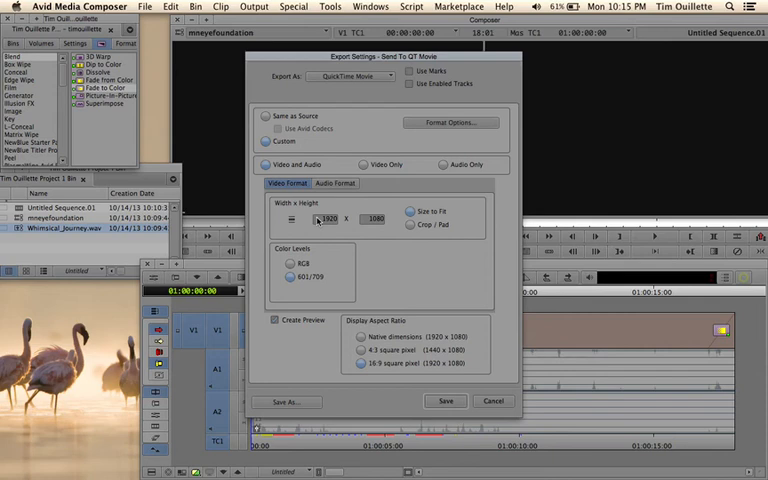
- Save the custom 1920x1080 16:9 video-and-audio QuickTime export settings
left_click(329, 219)
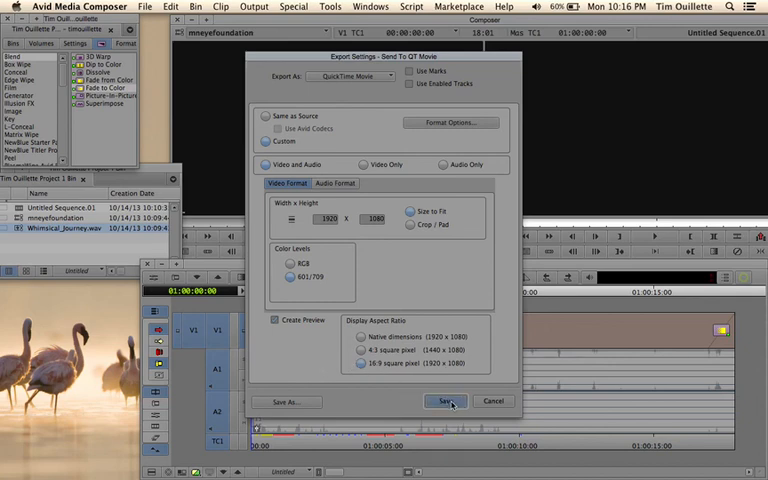
left_click(444, 401)
type("TimOuilletteProject1.mov")
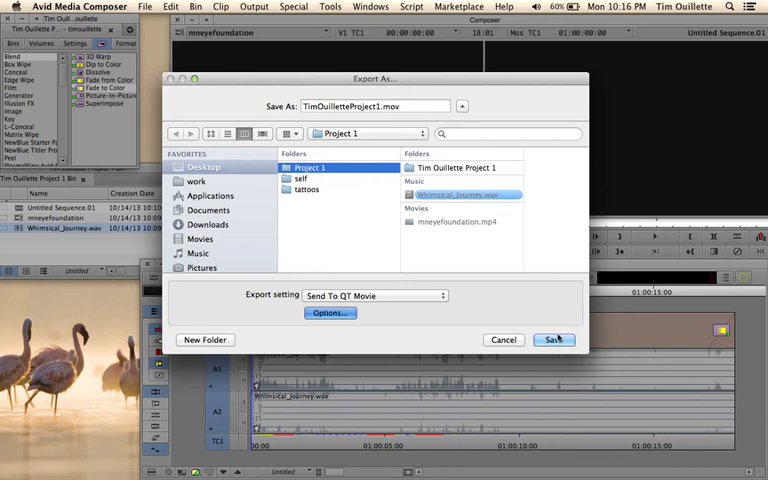
- Export the sequence as TimOuilletteProject1.mov into the Project 1 folder
left_click(554, 339)
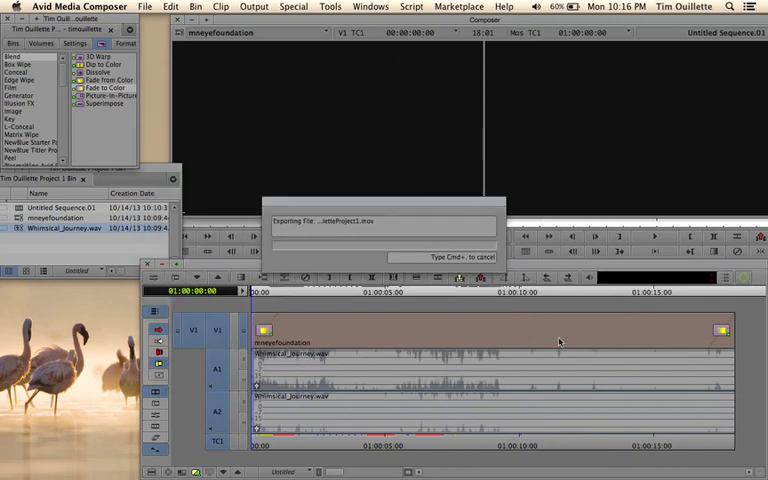
mouse_move(315, 91)
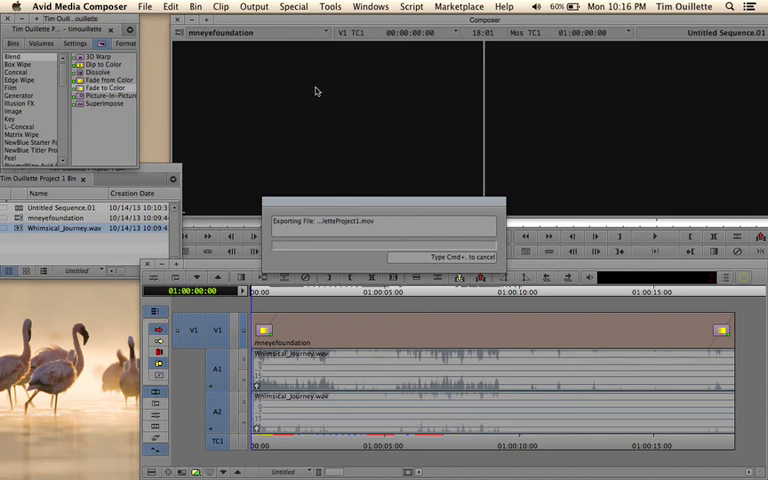